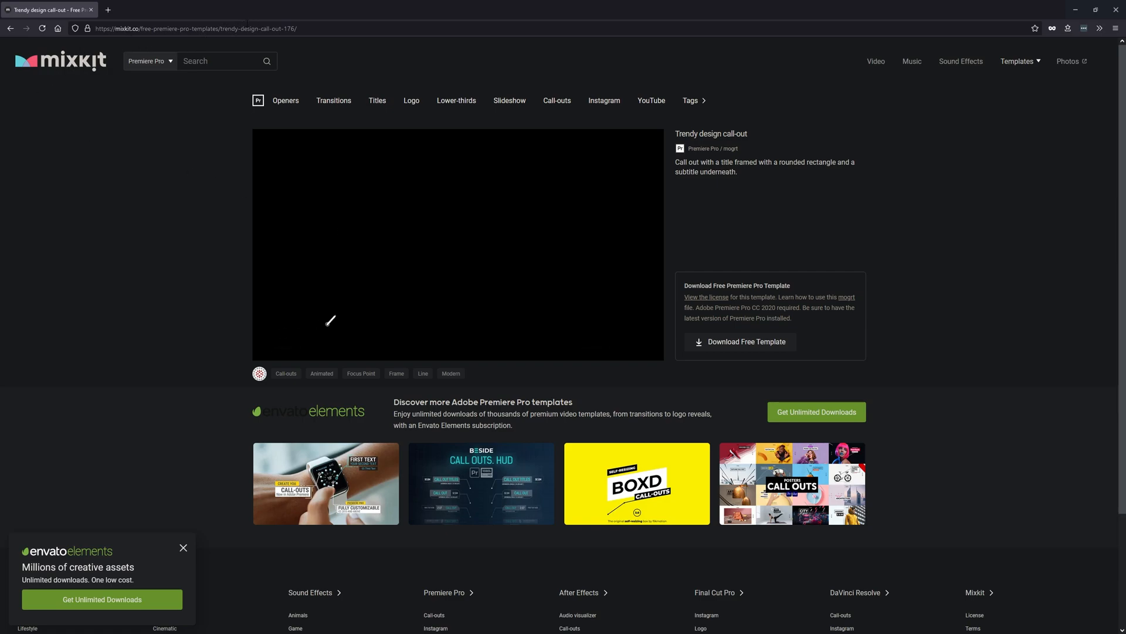
- Preview the Trendy call-out, browse Call-outs, and open 'Call-out with two lines of text'
click(458, 244)
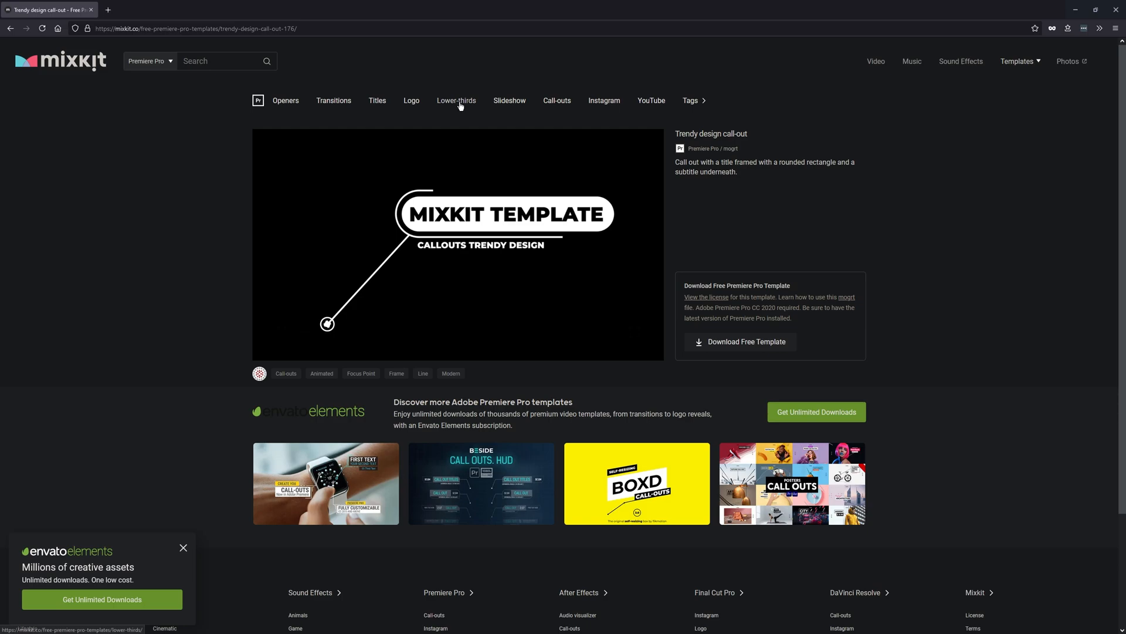
click(557, 101)
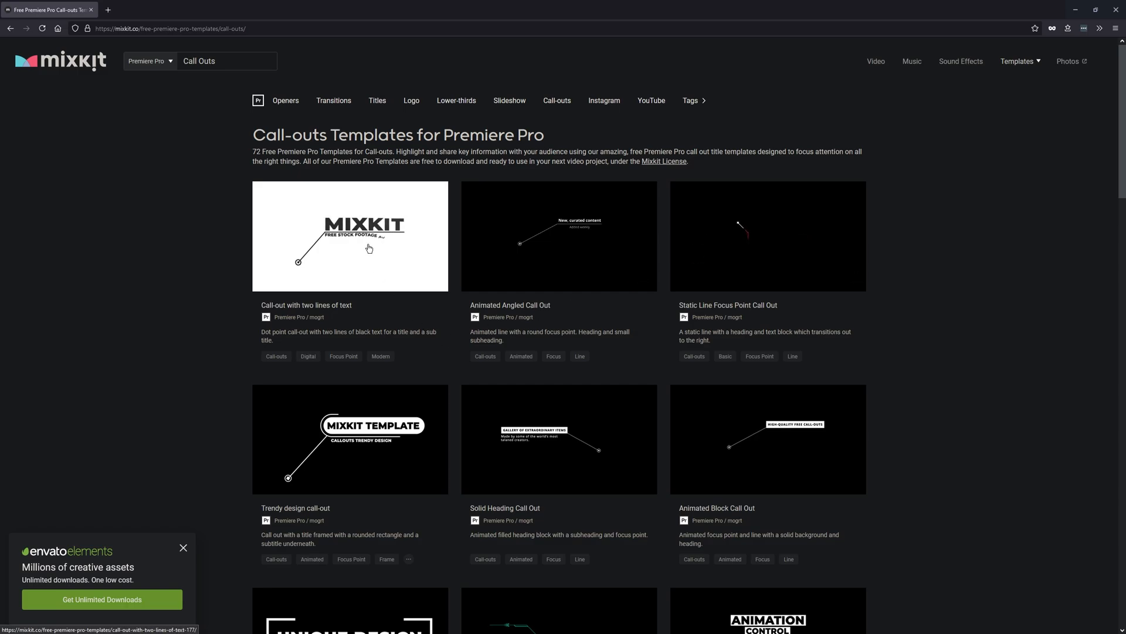
click(349, 237)
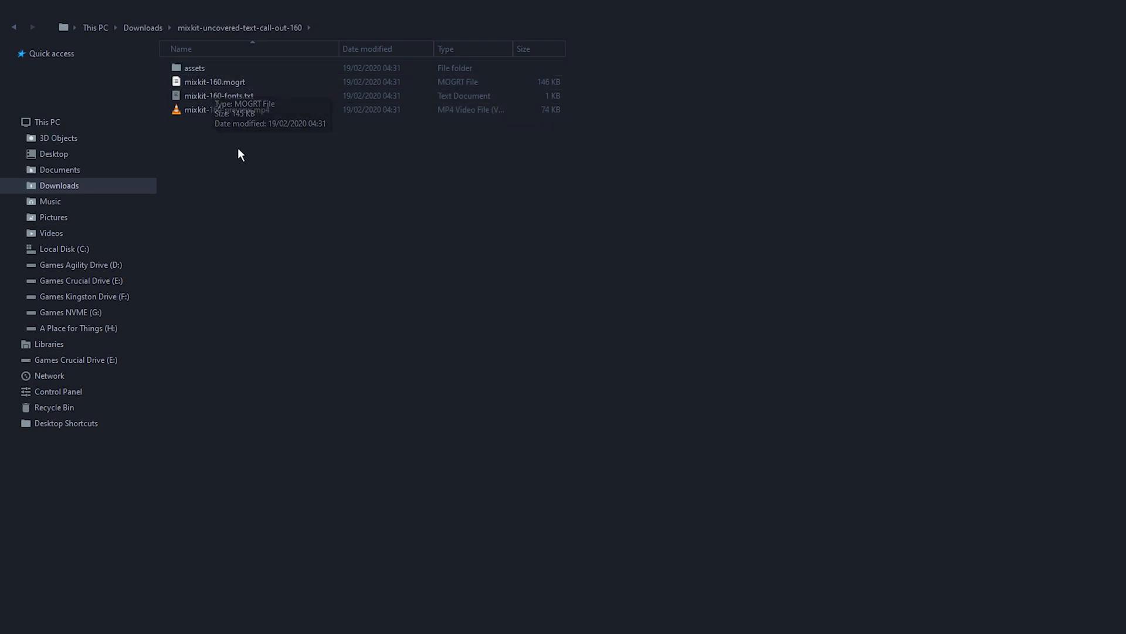
mouse_move(363, 222)
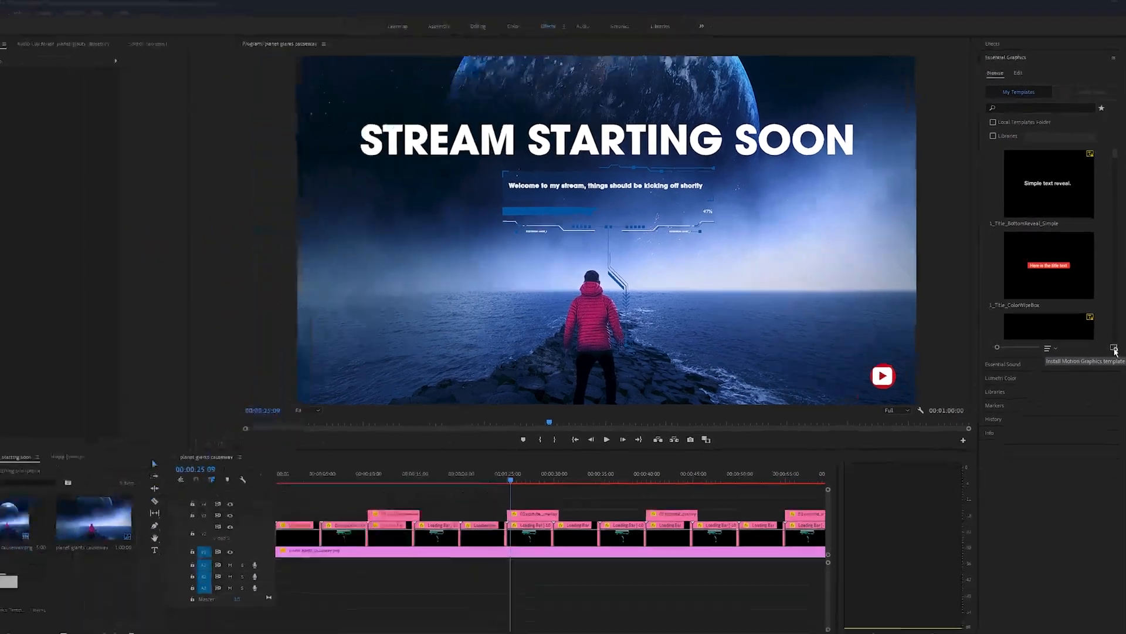
- Install mixkit-157.mogrt from the mixkit-centred-loading-bar-call-out-157 folder as a motion graphics template
click(1114, 348)
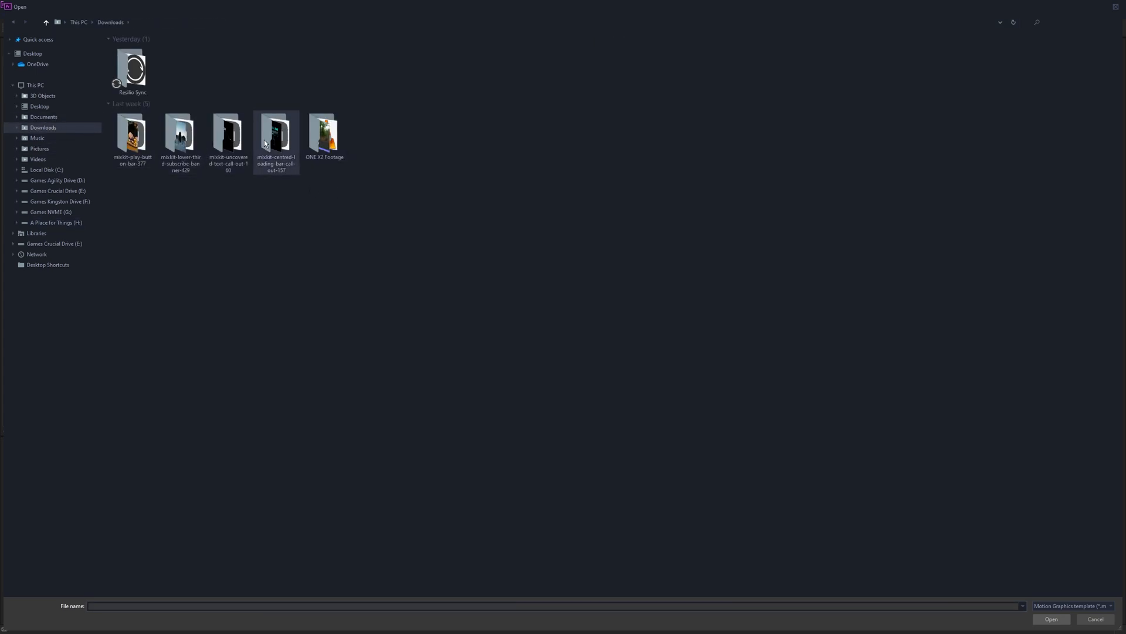
double_click(275, 133)
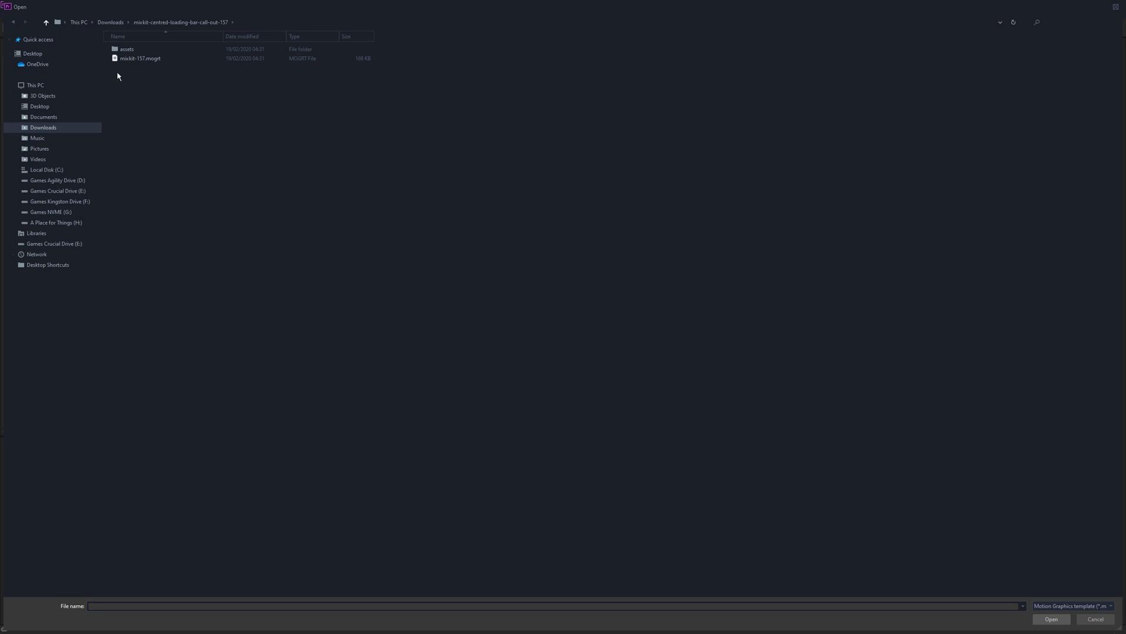
click(140, 58)
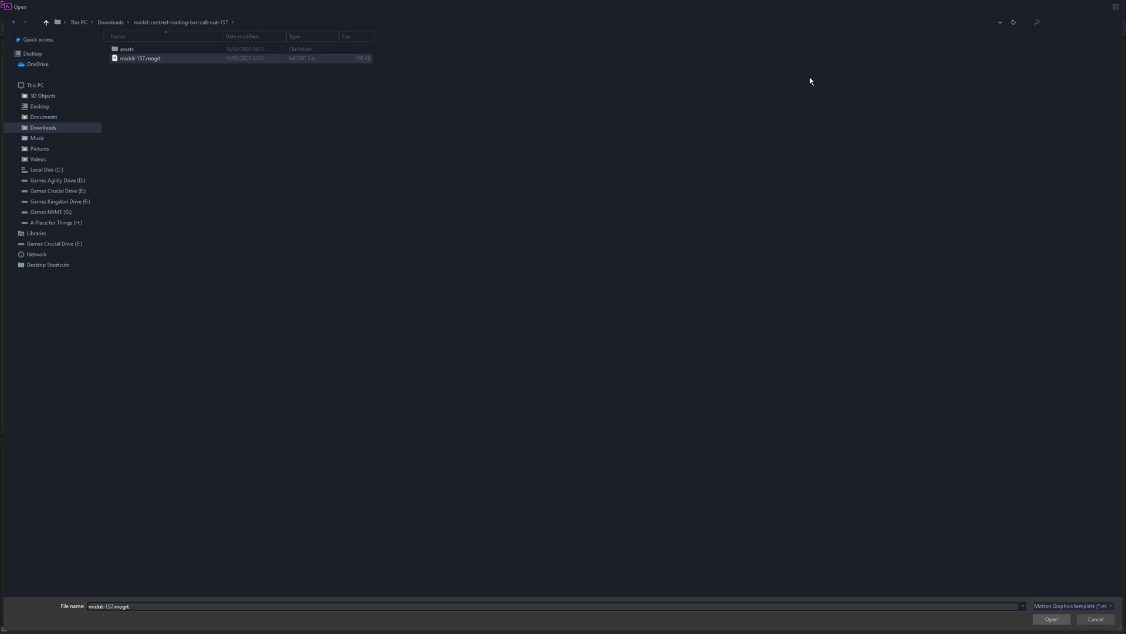
click(1050, 618)
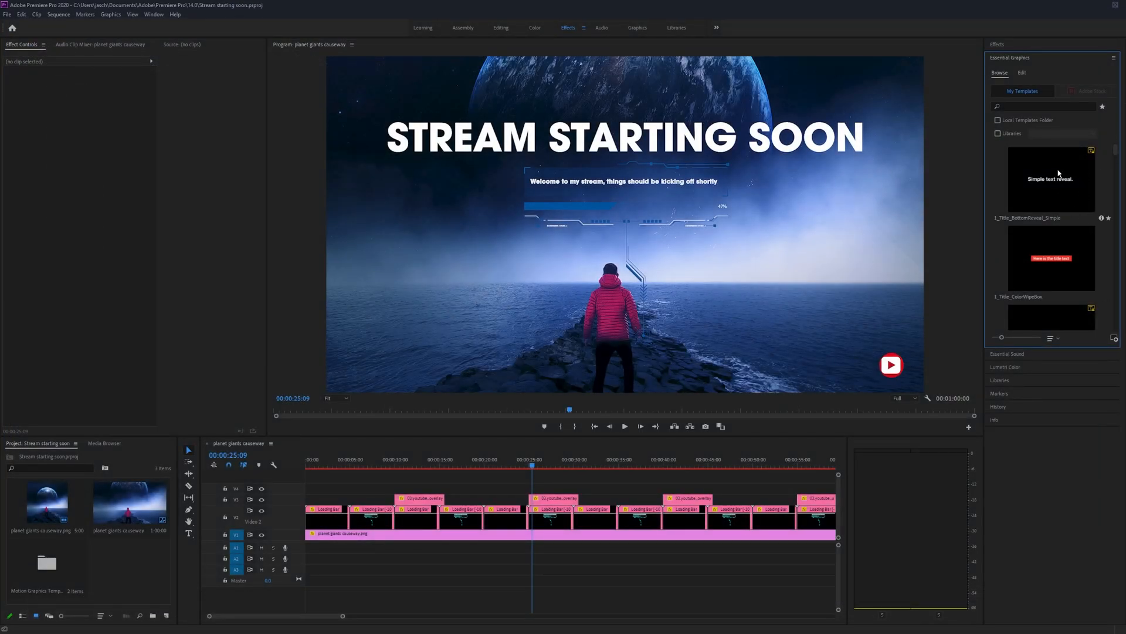
scroll(down, 3)
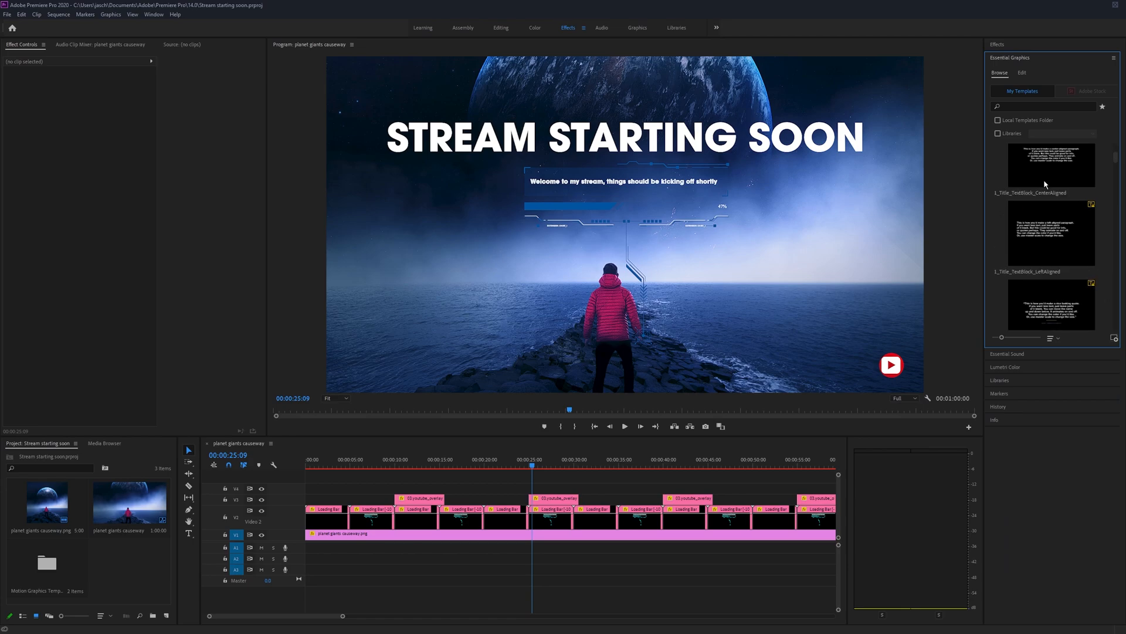
scroll(down, 3)
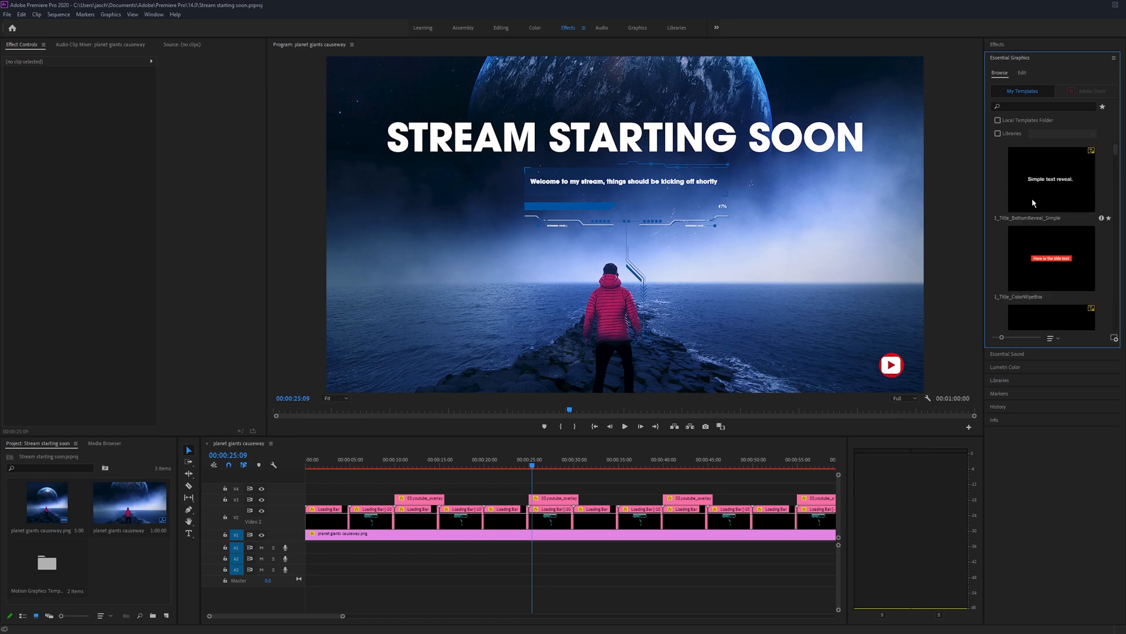
mouse_move(1057, 176)
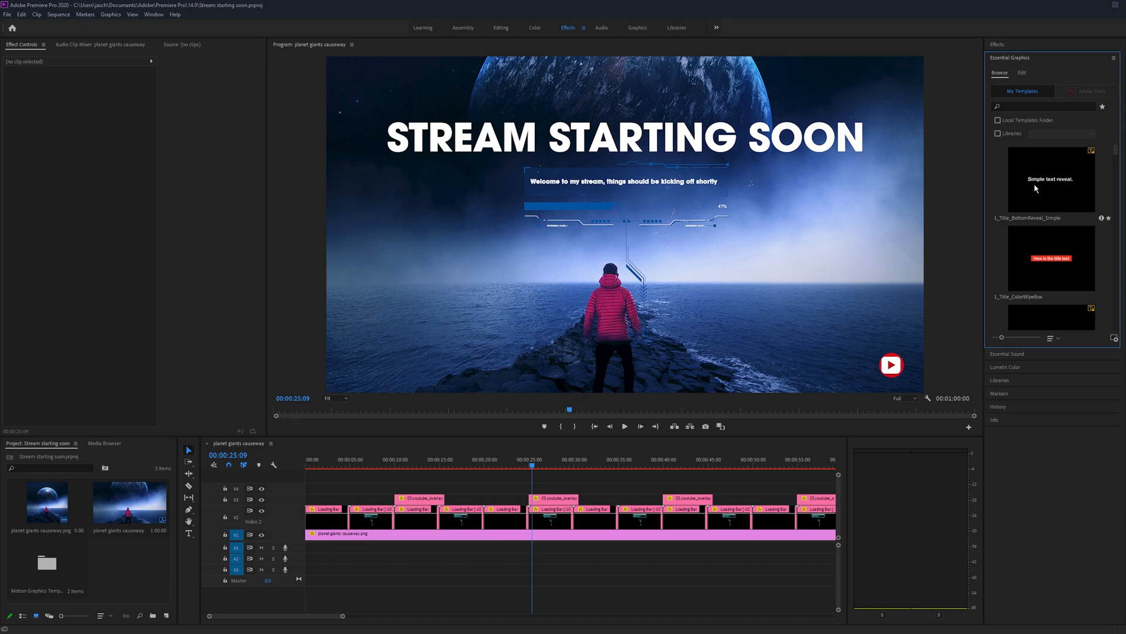
right_click(1049, 178)
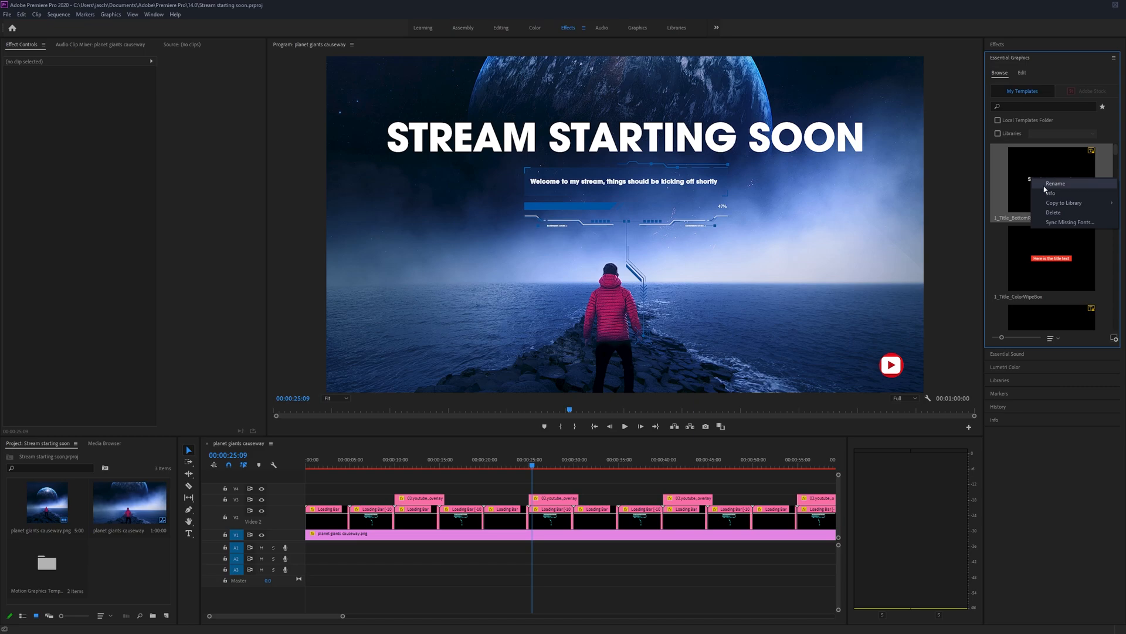
click(1033, 281)
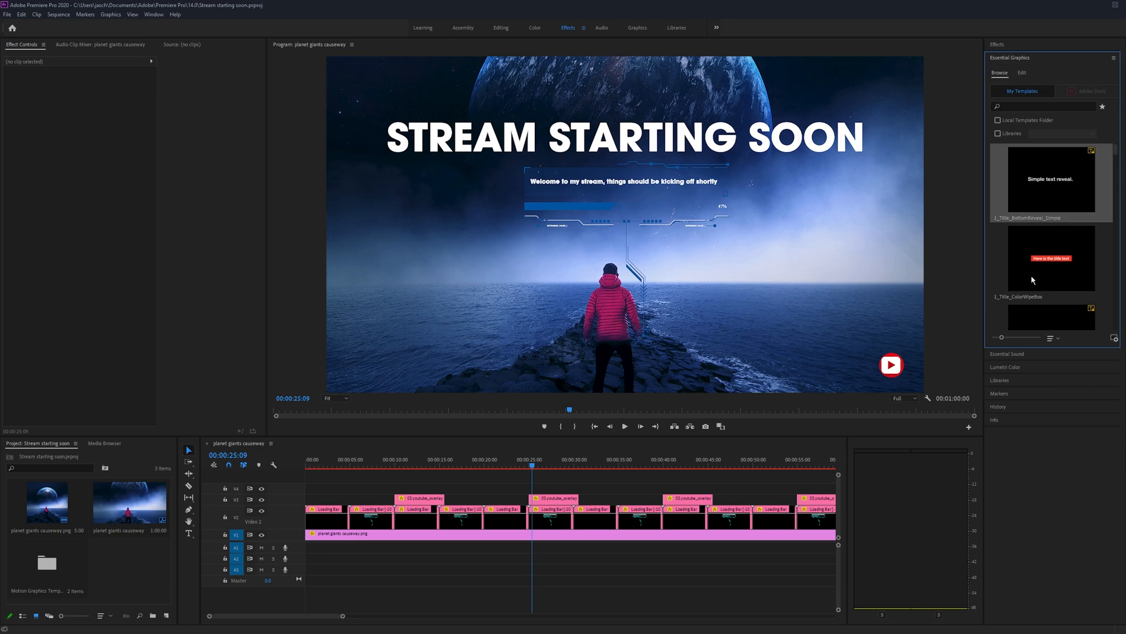
mouse_move(1087, 492)
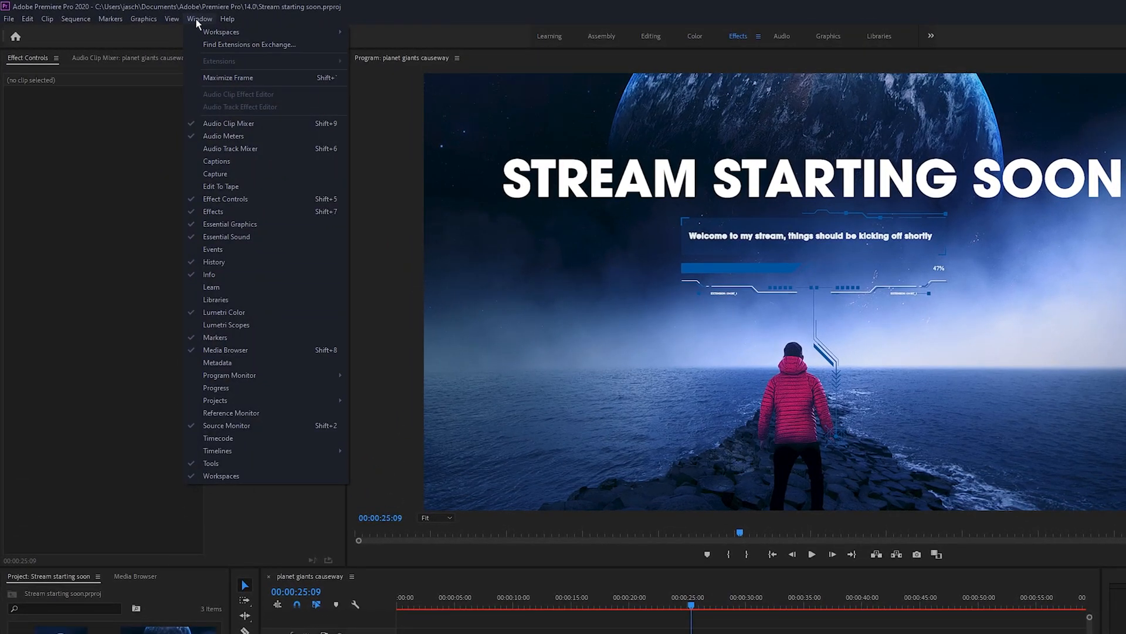
mouse_move(214, 211)
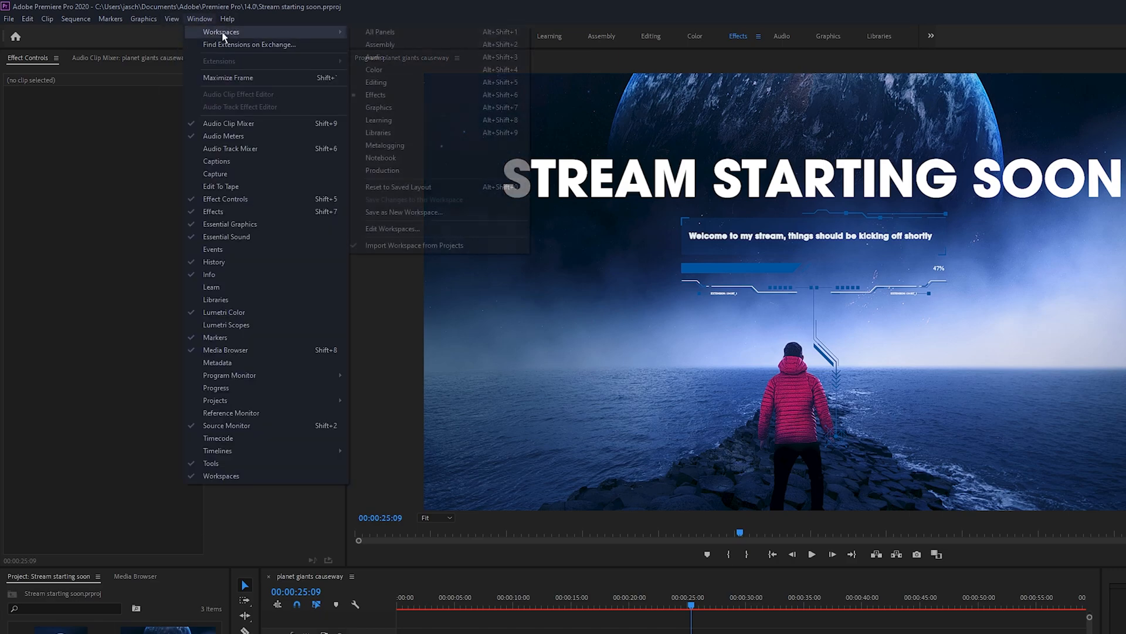
mouse_move(393, 95)
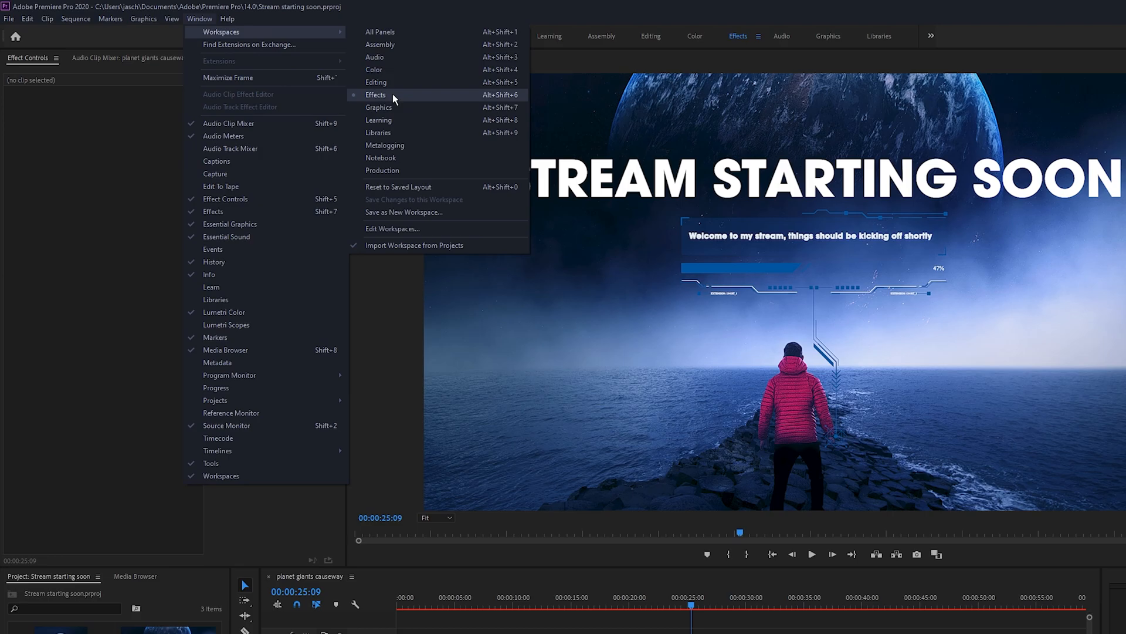
click(376, 94)
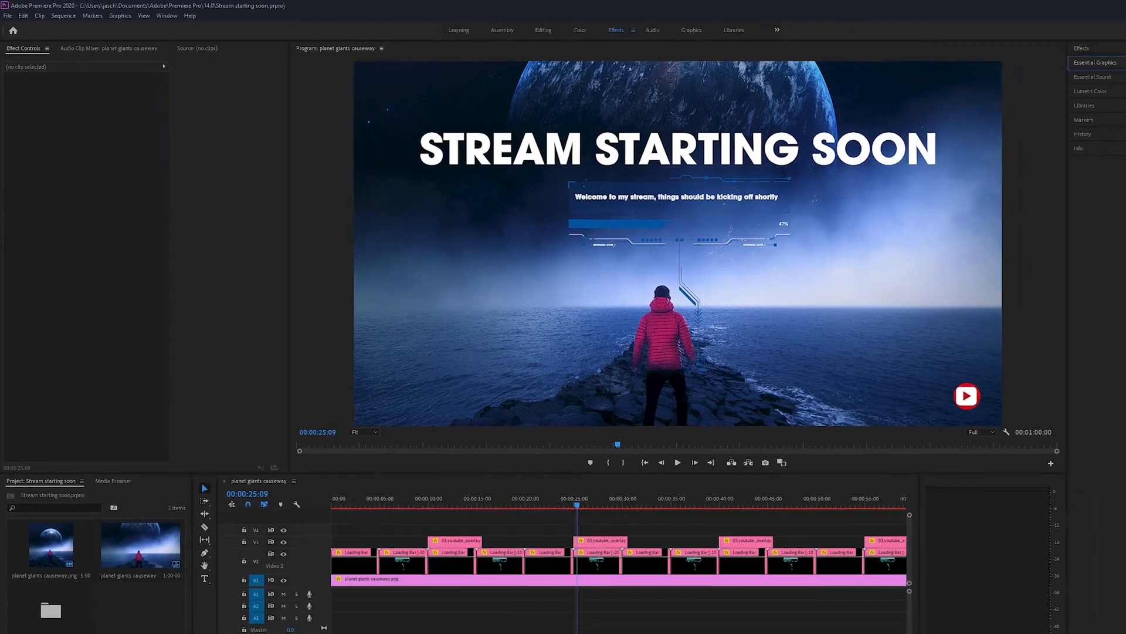
click(1095, 62)
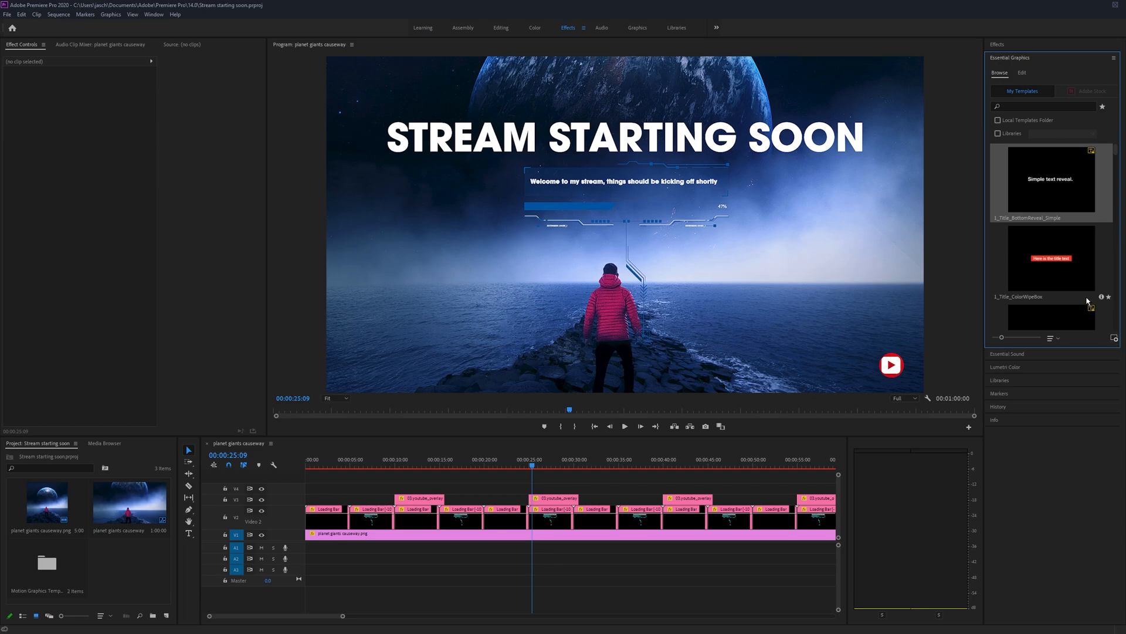
mouse_move(1064, 274)
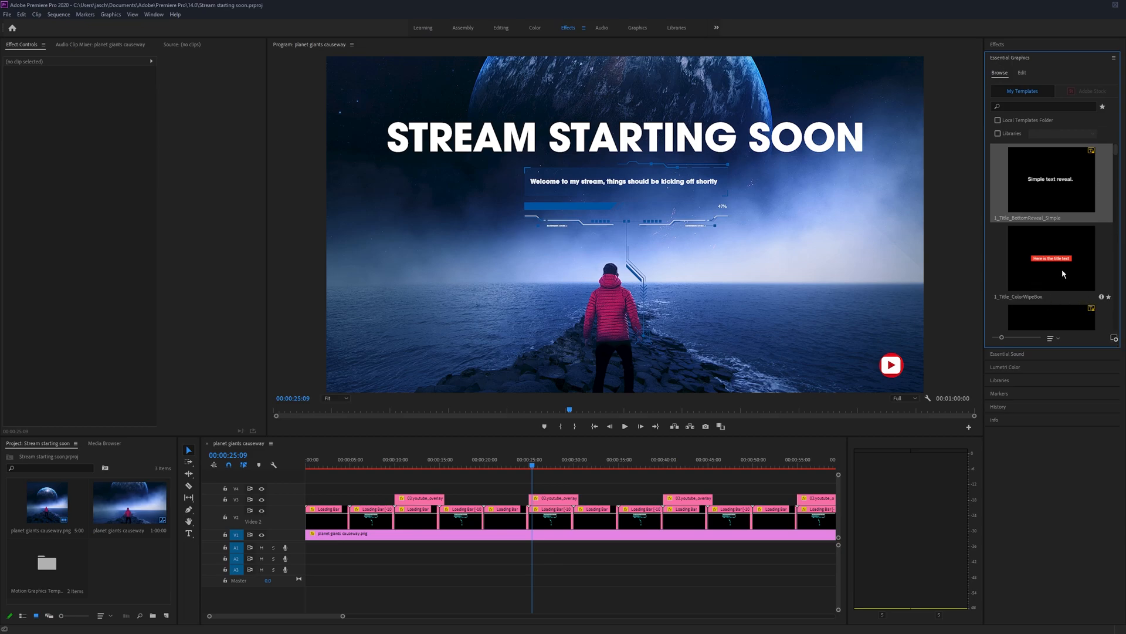
mouse_move(1069, 496)
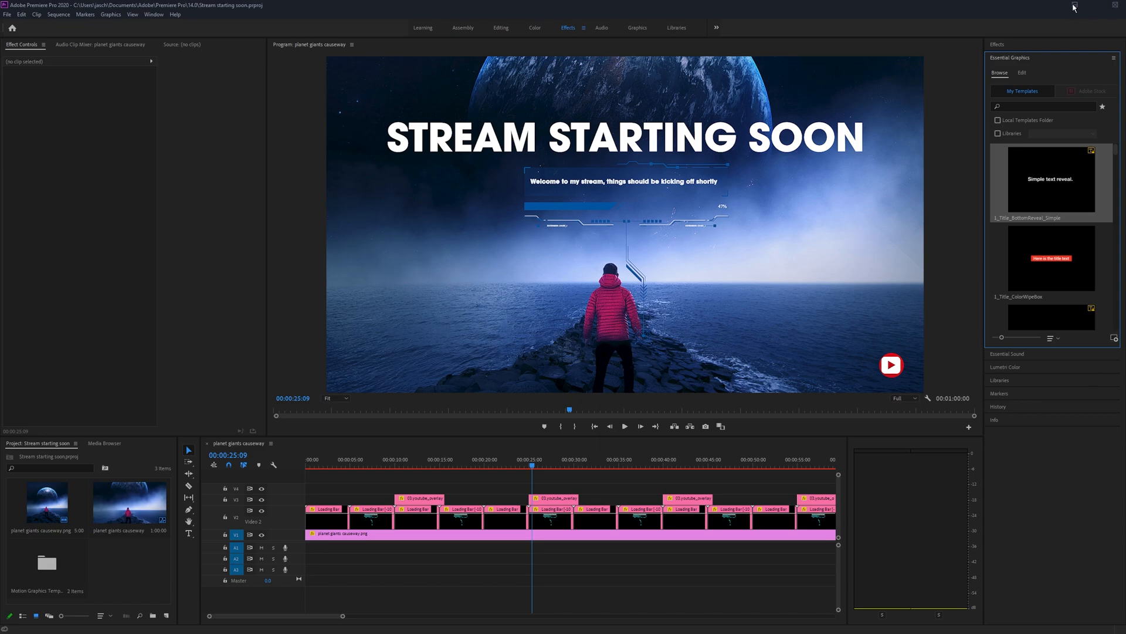
mouse_move(1073, 7)
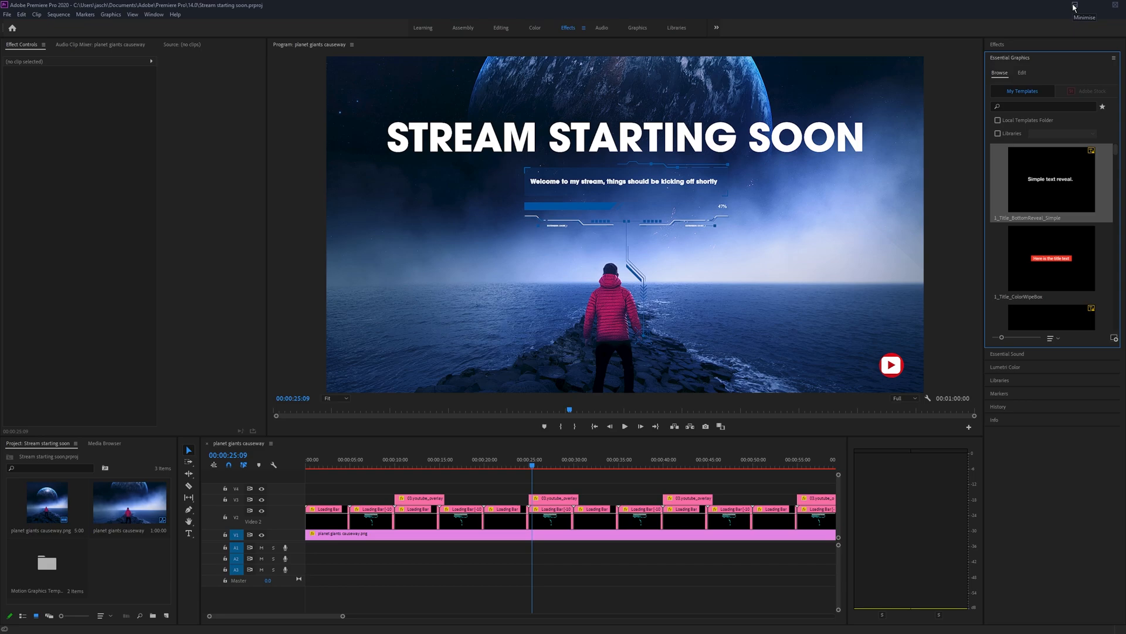